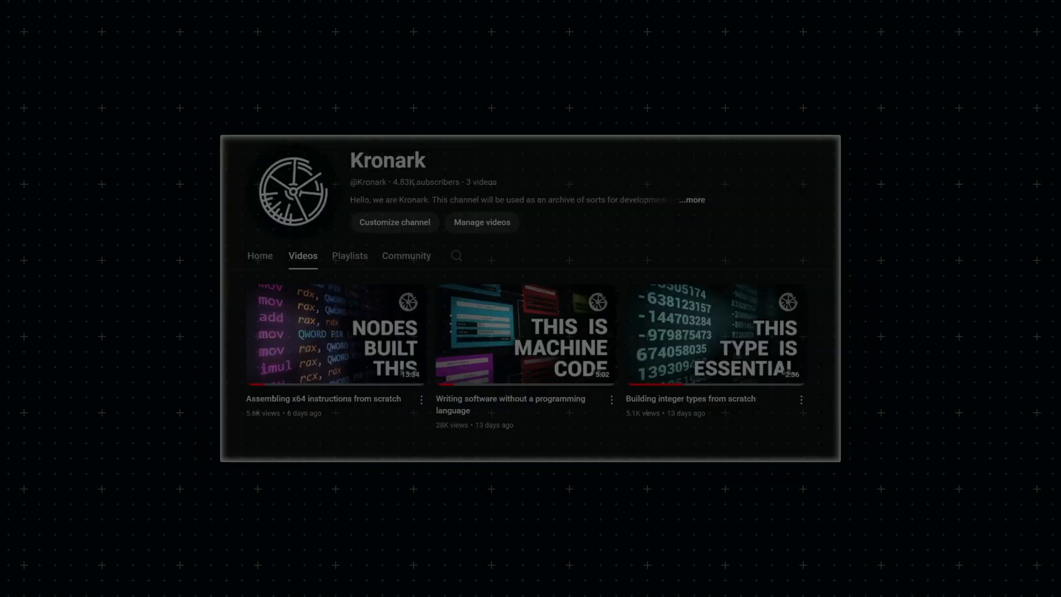
Step: Select the Optional Hdr tree entry and caption it 'Optimise and Execute'
left_click(335, 335)
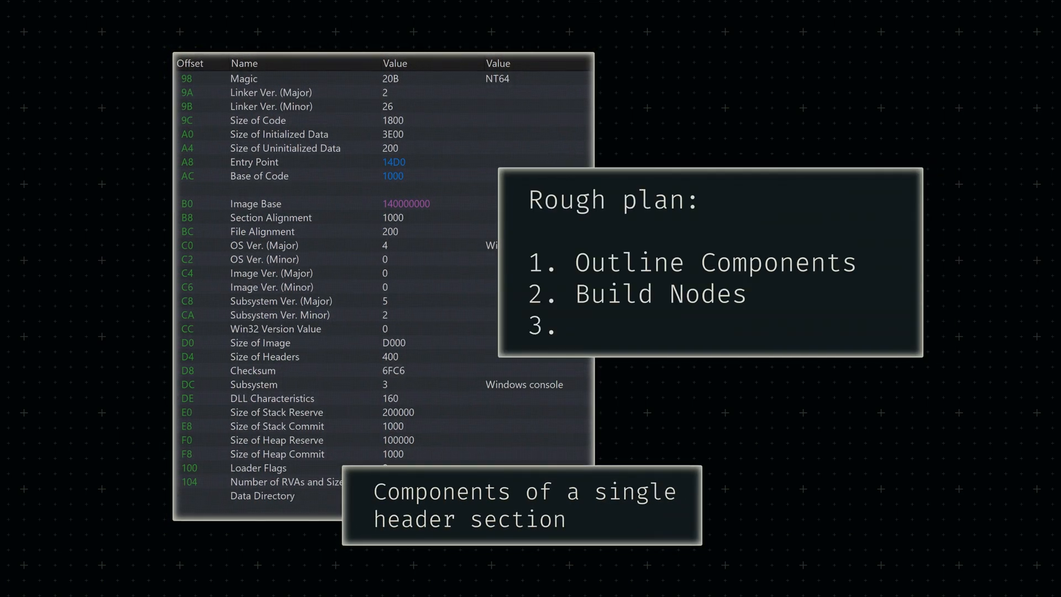
type("Optimise and Execute")
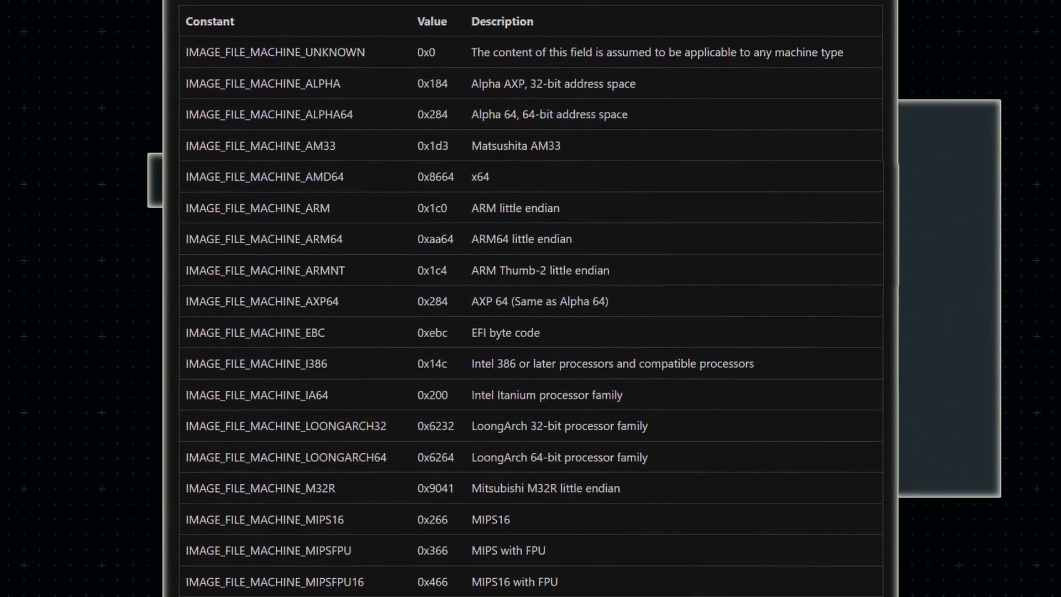
Step: Scroll down through the Machine Types table of IMAGE_FILE_MACHINE constants
scroll("down", 3)
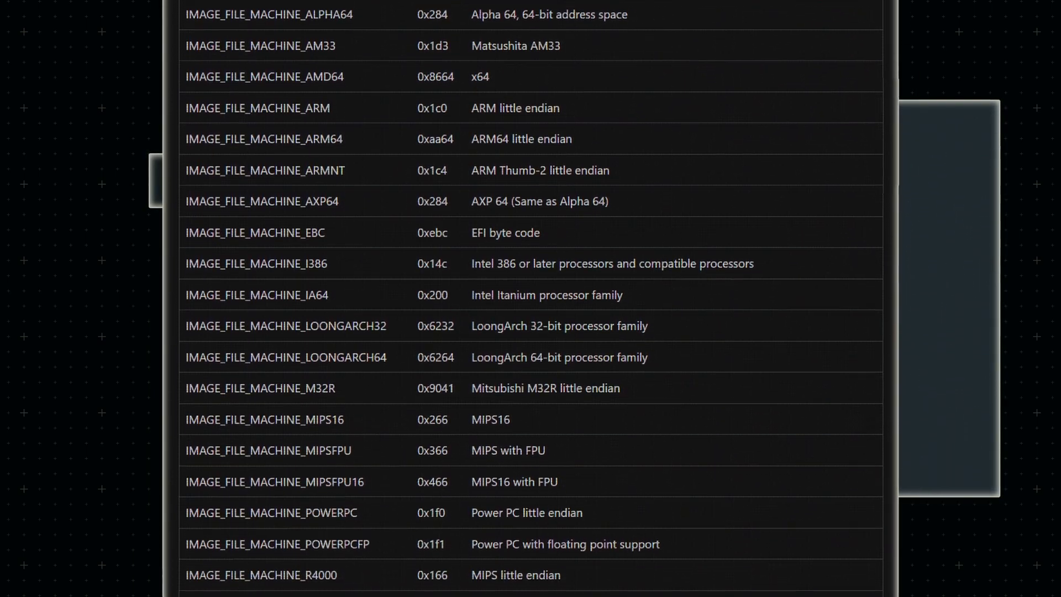
scroll("down", 3)
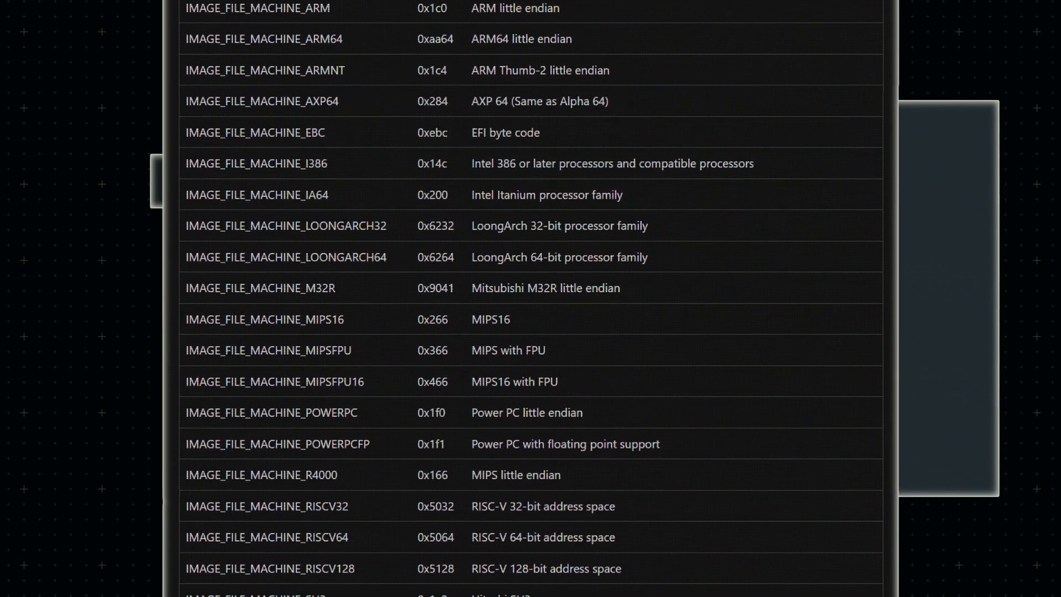
scroll("down", 3)
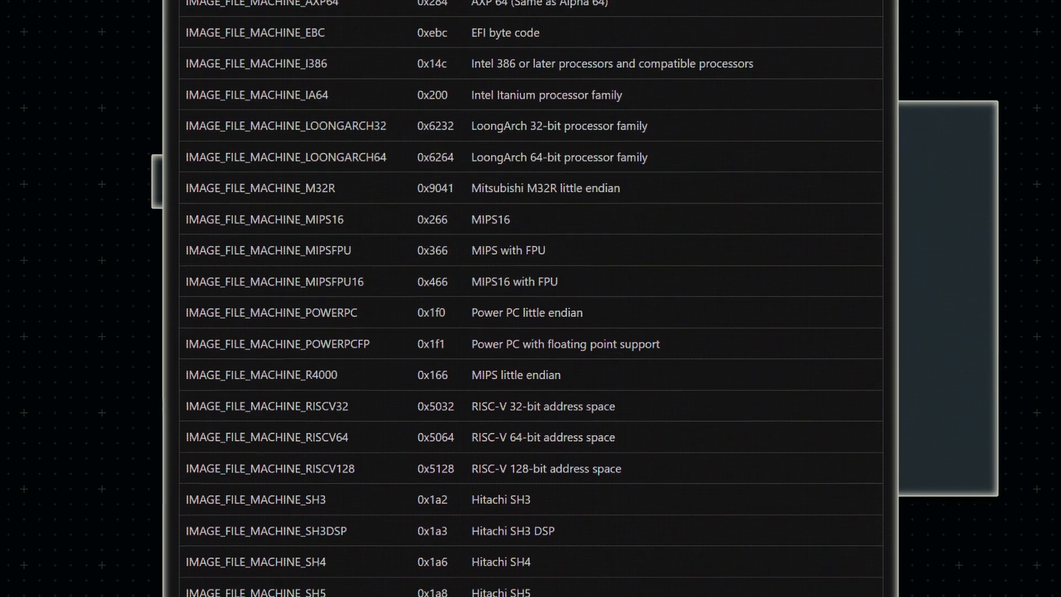
scroll("down", 3)
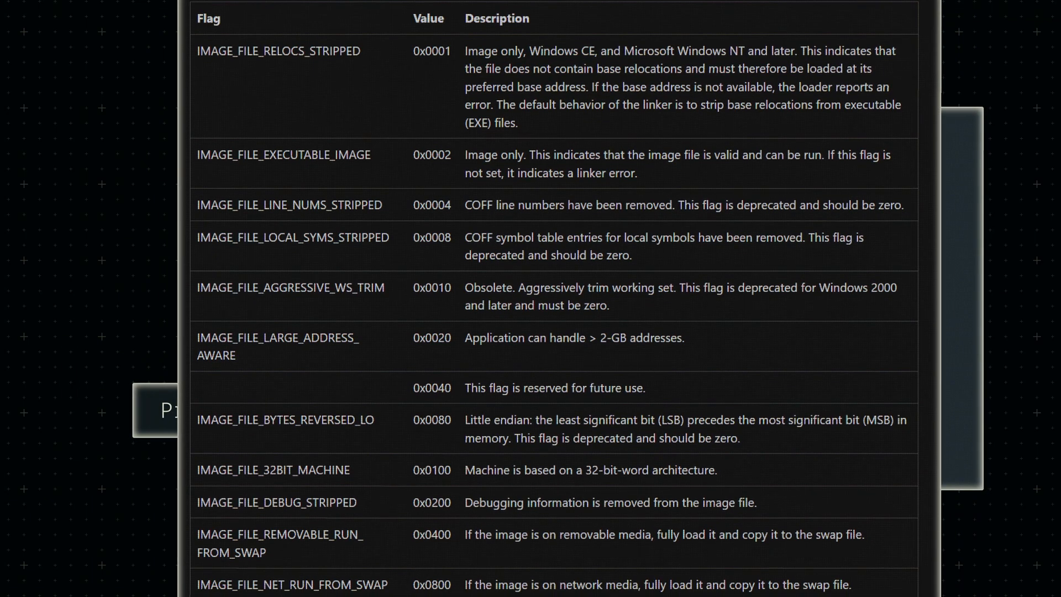
Step: Scroll through the Characteristics flags table down to the Optional Header note
scroll("down", 3)
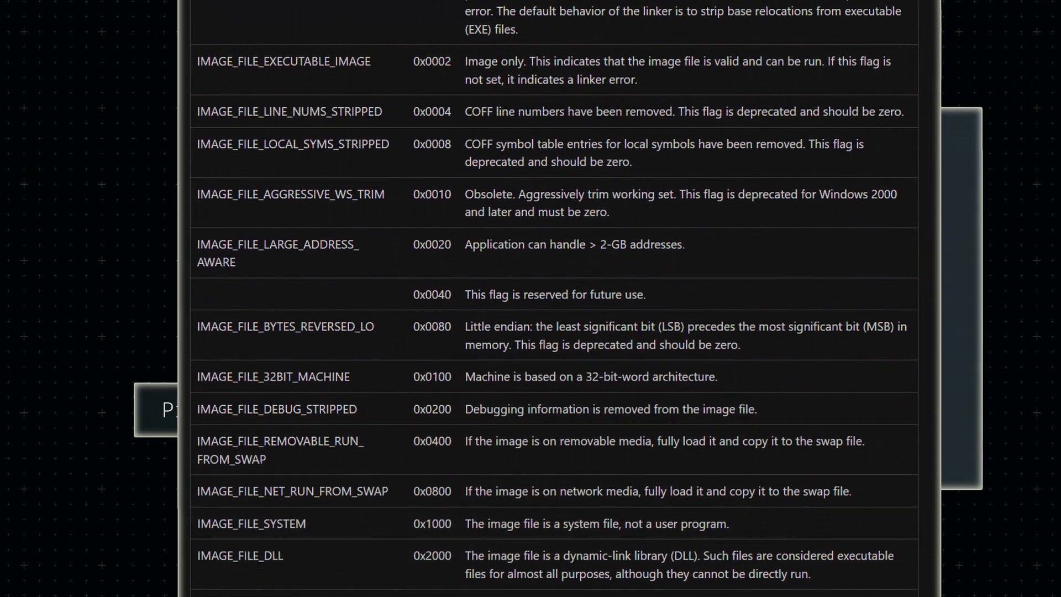
scroll("down", 3)
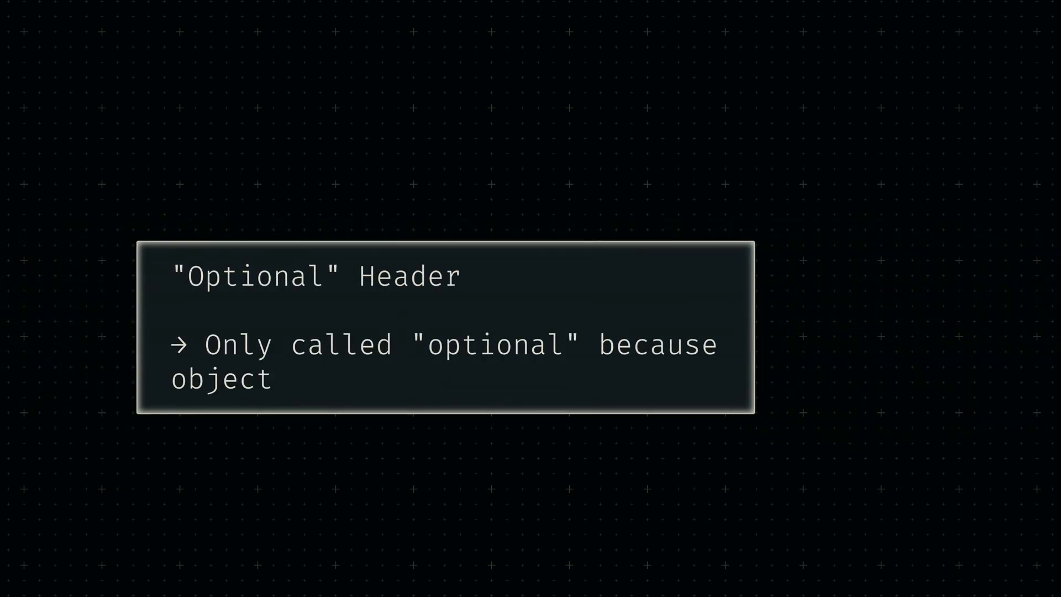
Step: Finish the Optional Header note with 'files don't have it'
type("files don't have it")
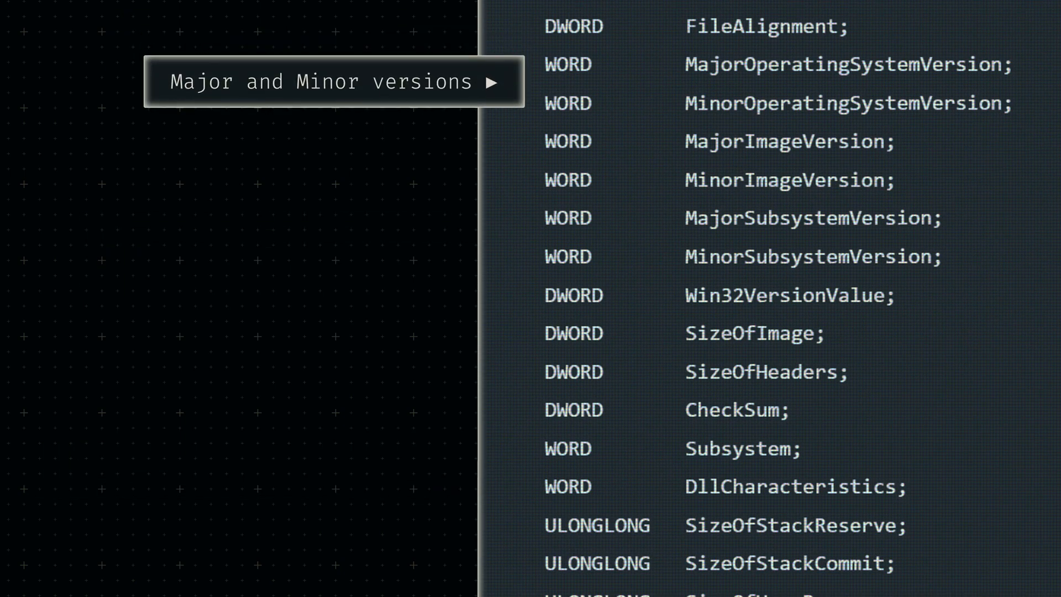
Step: Move the 'What subsystem of Windows do we need?' callout onto the Subsystem field
left_click(327, 82)
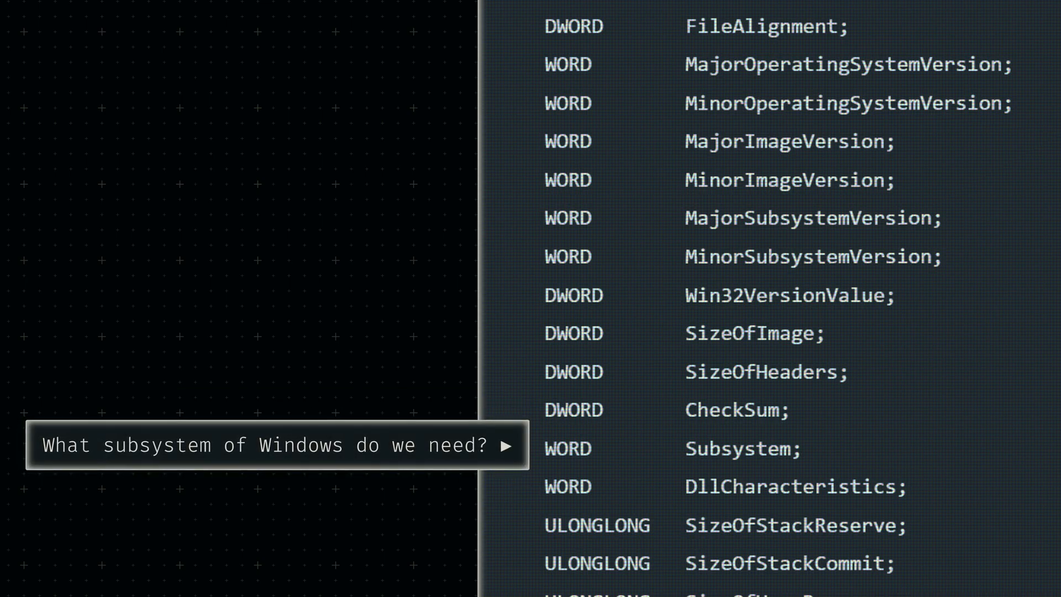
left_click(508, 445)
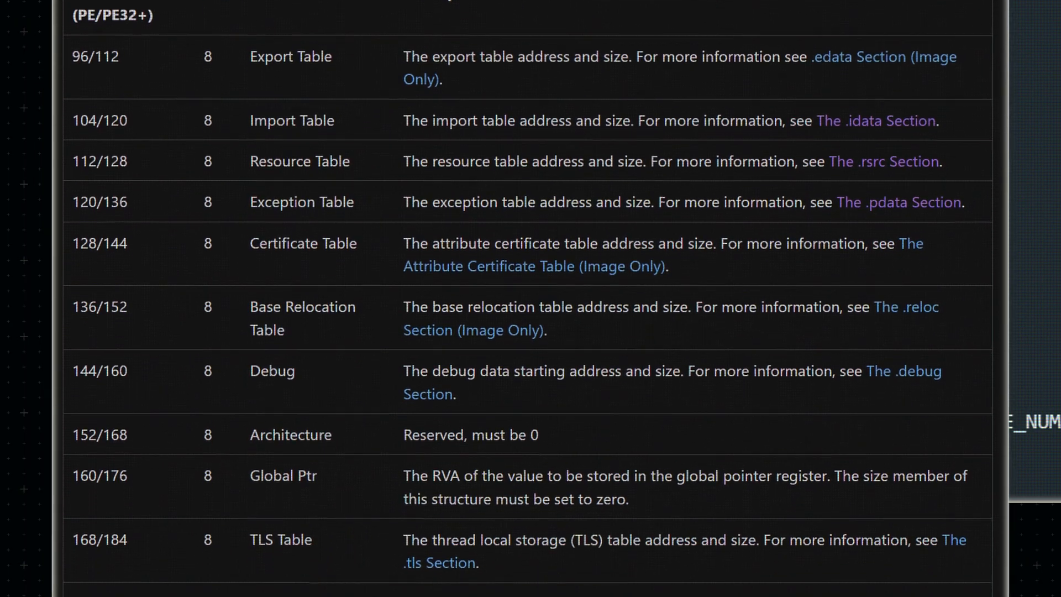
Step: Scroll the data directories table down to the Load Config Table, Bound Import and IAT rows
scroll("down", 3)
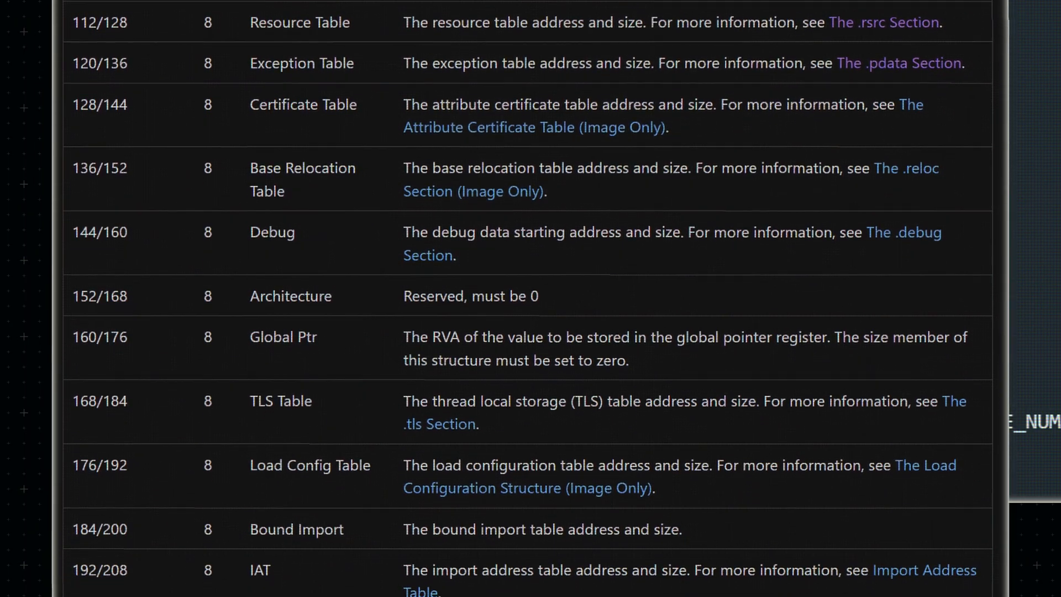
scroll("down", 3)
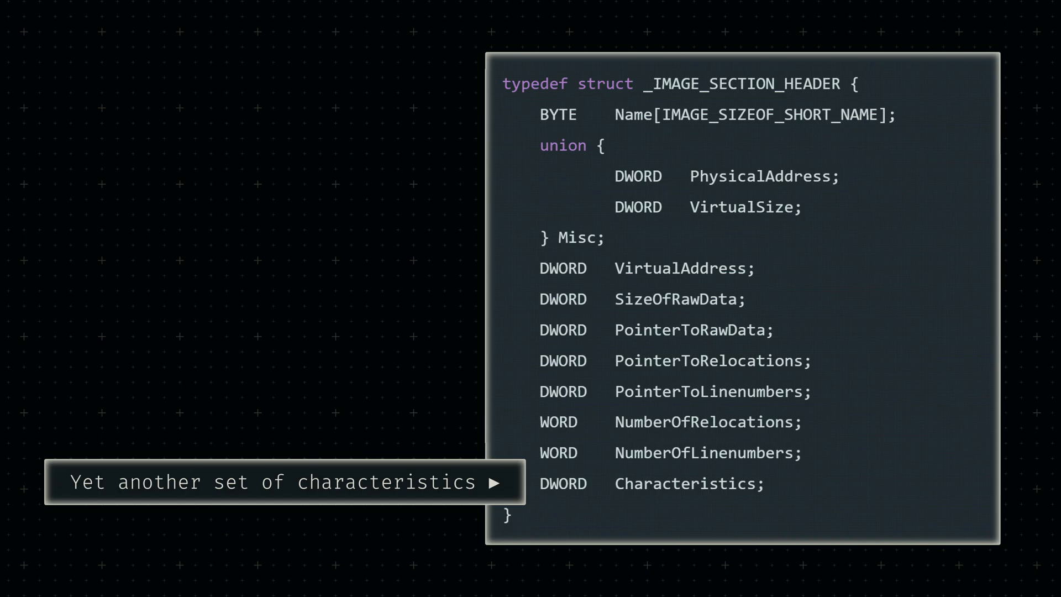
Step: Bring the section characteristics flag breakdown beside the struct and scroll it into view
left_click(285, 482)
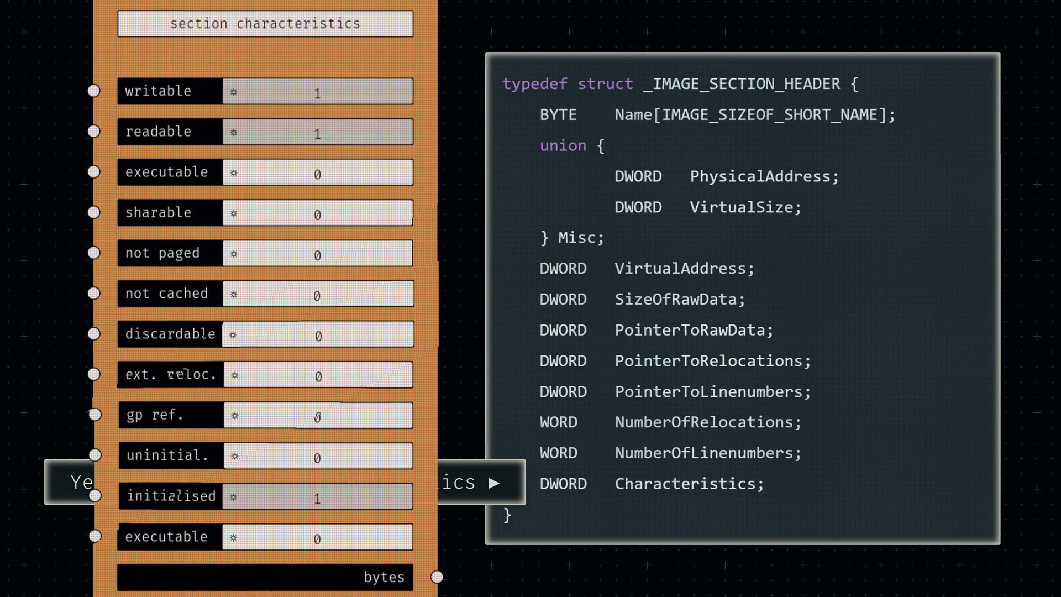
scroll("down", 3)
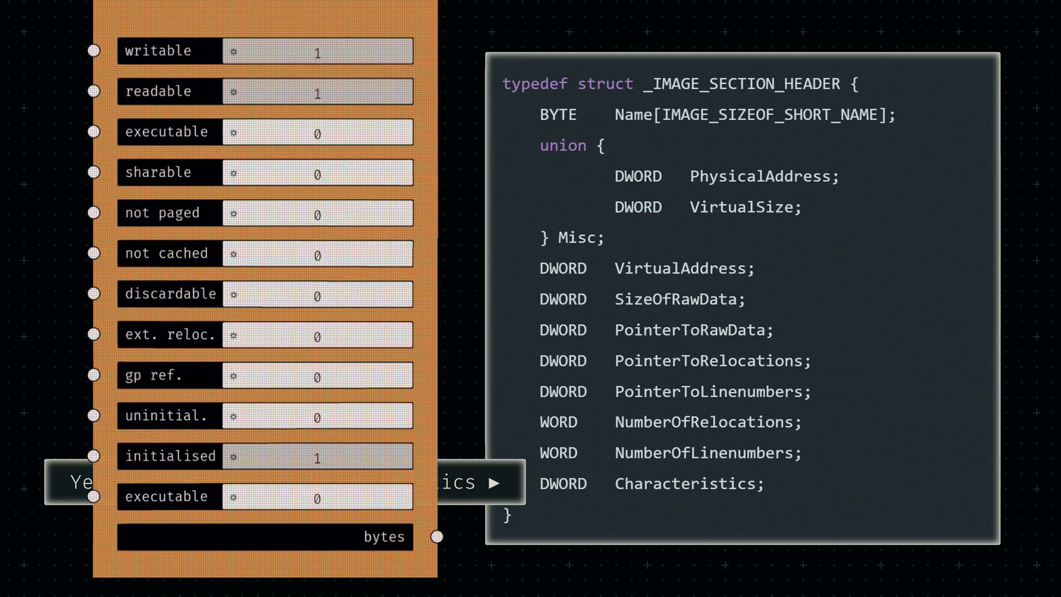